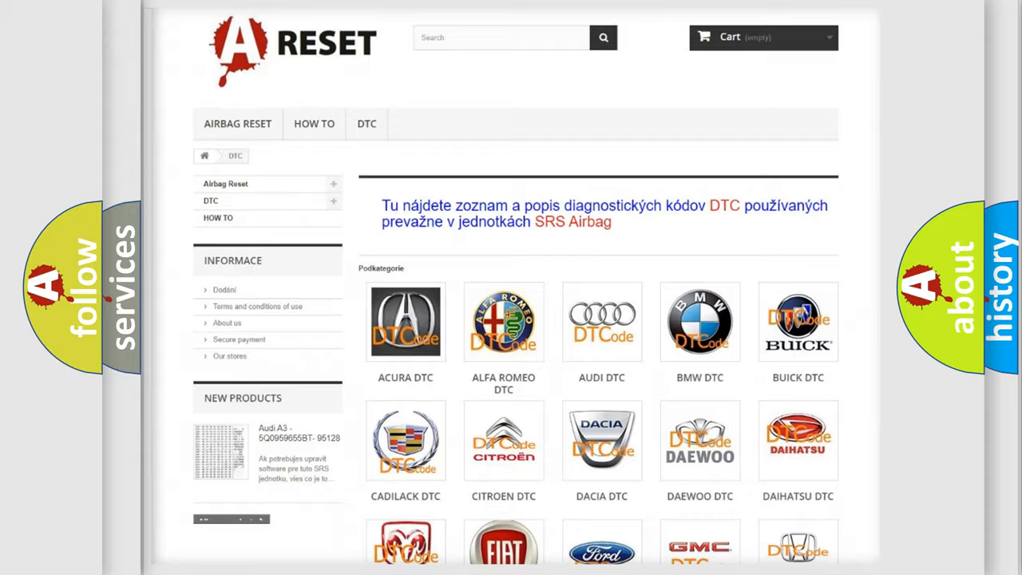
{"action": "scroll", "scroll_direction": "down", "scroll_amount": 3}
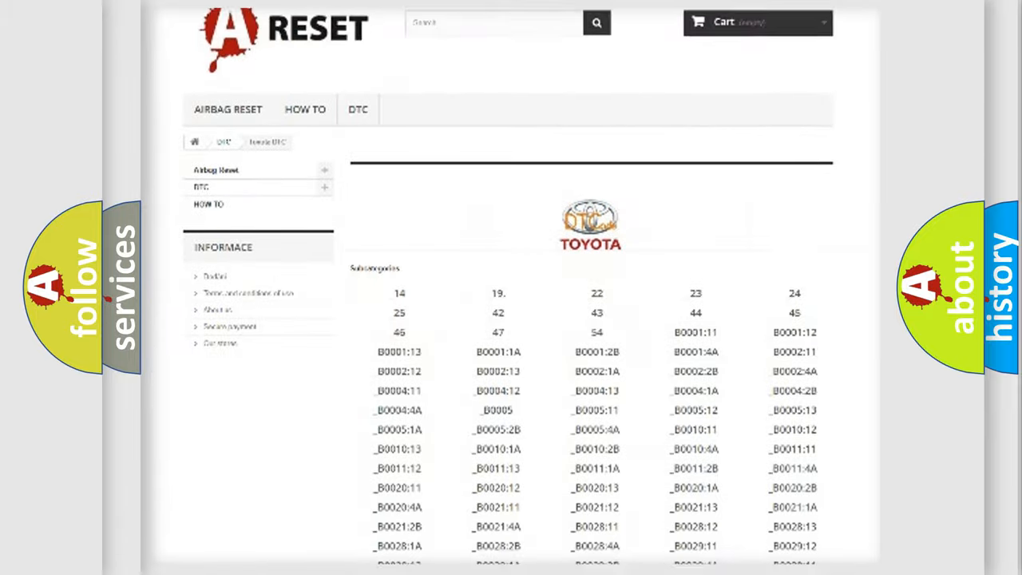
{"action": "scroll", "scroll_direction": "down", "scroll_amount": 3}
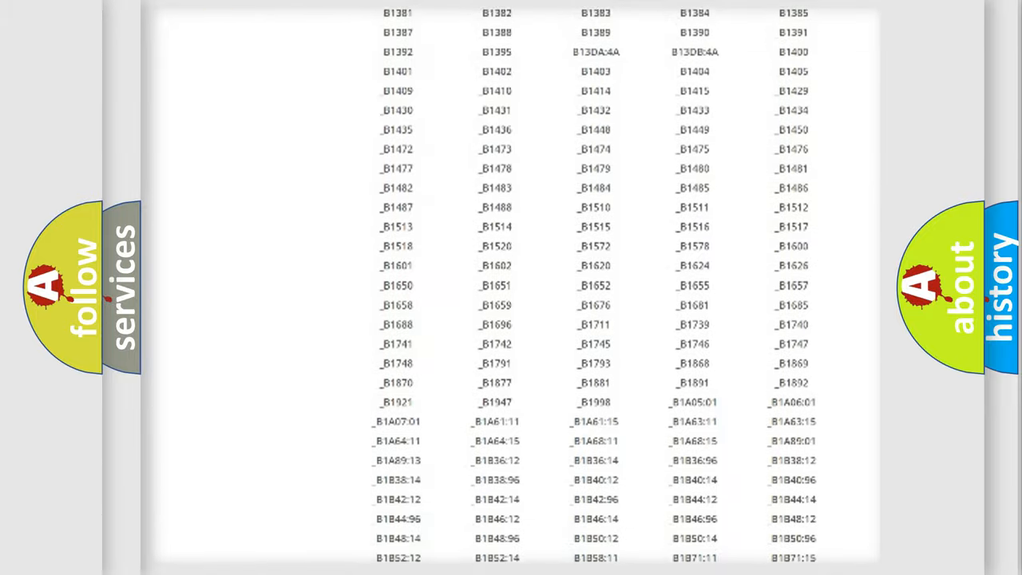